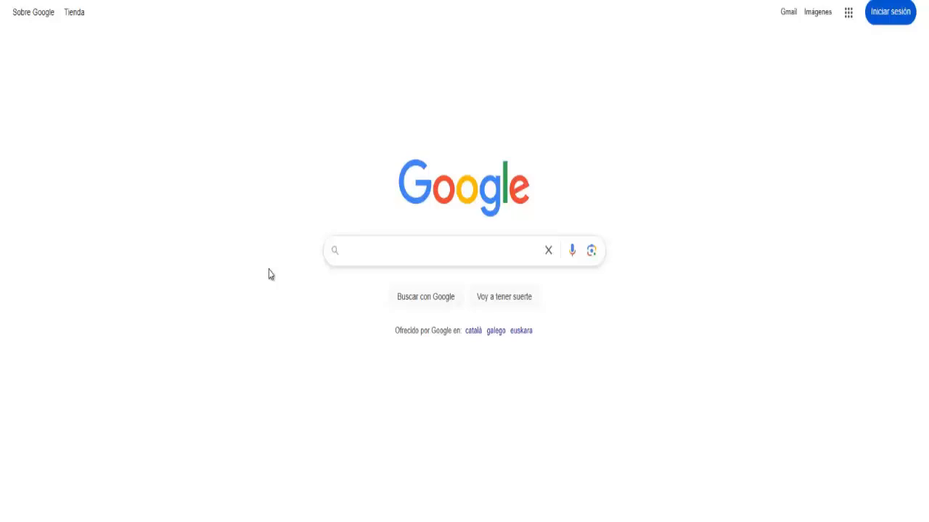
mouse_move(223, 319)
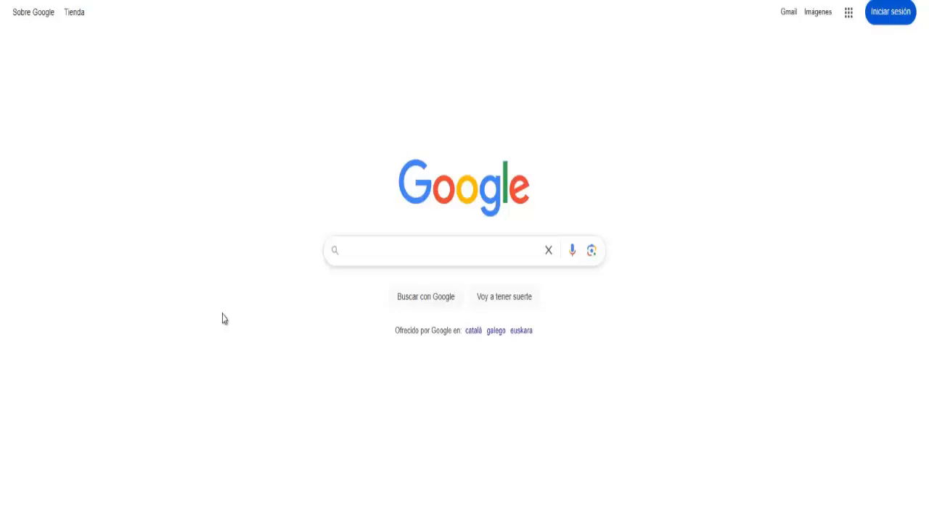
Search Google for 'outlook' to bring up the results with Microsoft Outlook listed first
type("outlook")
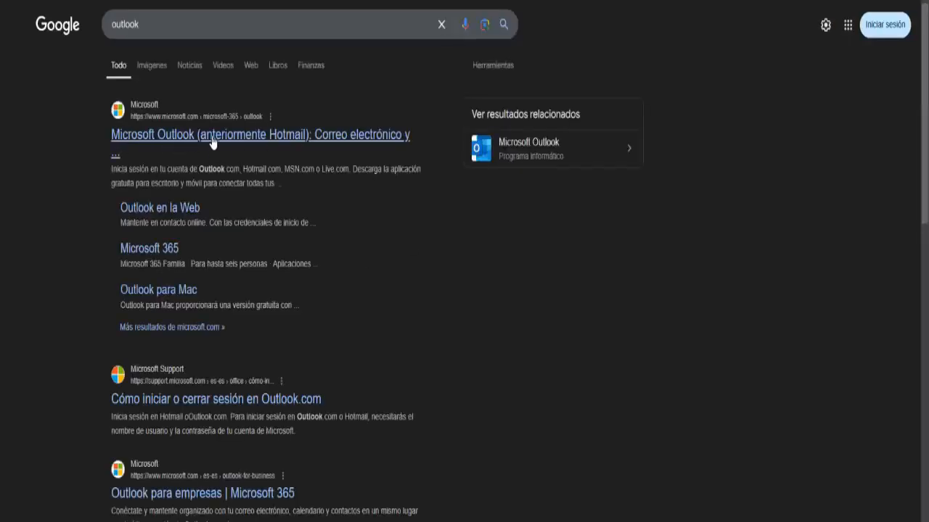
Go from the Microsoft Outlook result through the product page's Iniciar sesión to the sign-in form
left_click(258, 134)
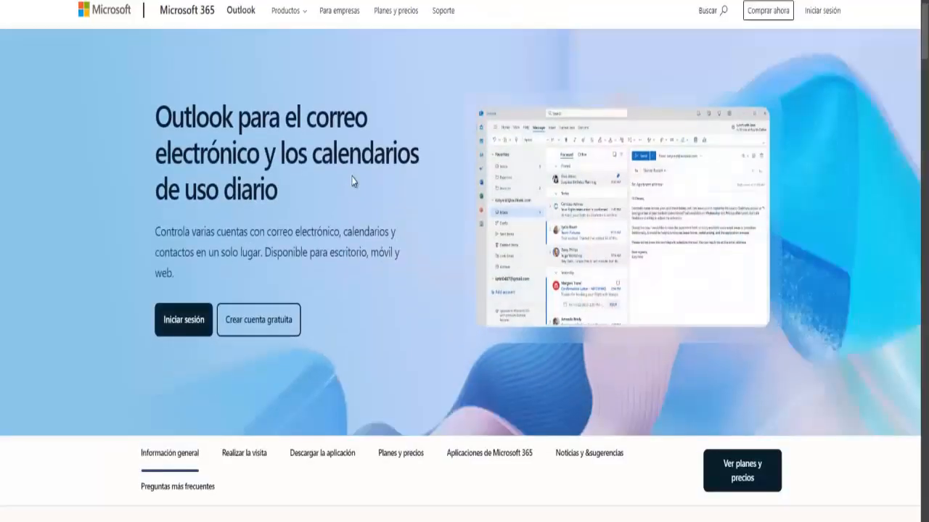
left_click(182, 320)
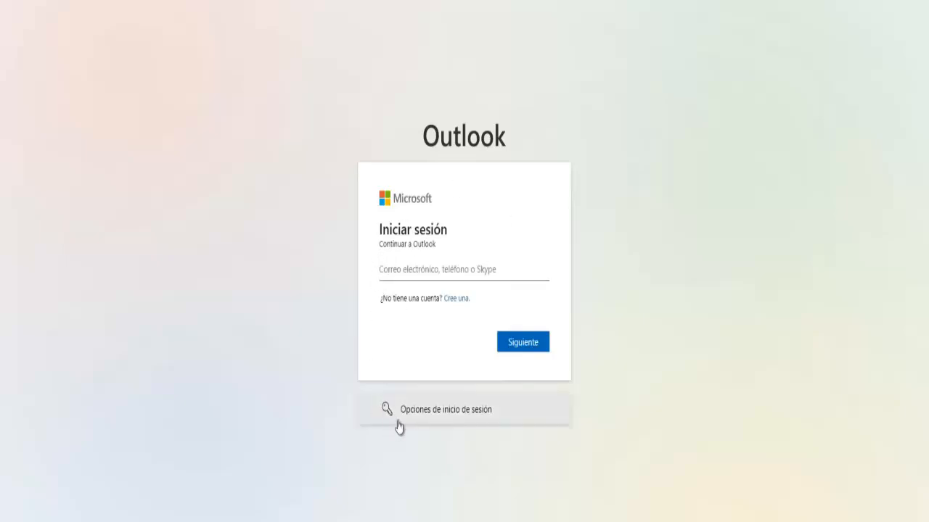
Show the other sign-in options, read the face, fingerprint, PIN or security key explanation, and close it
left_click(445, 409)
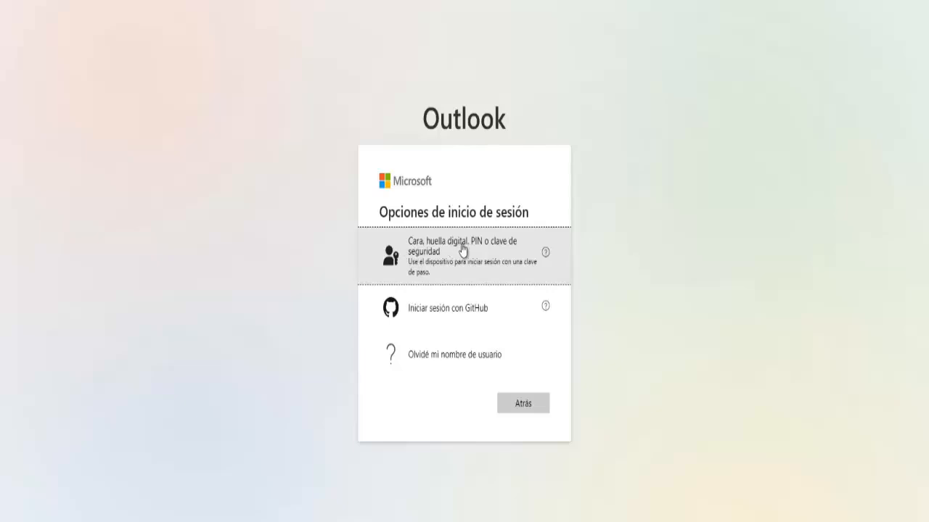
mouse_move(423, 278)
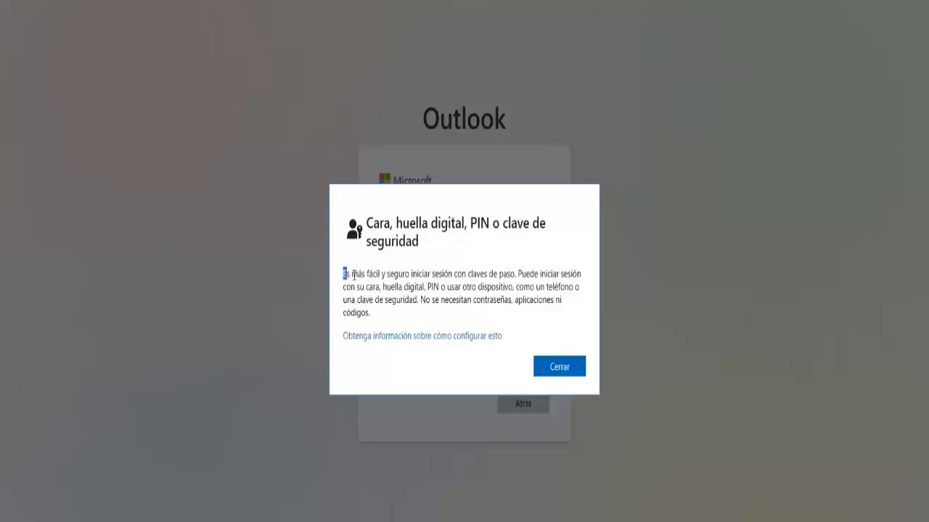
left_click_drag(343, 273, 363, 287)
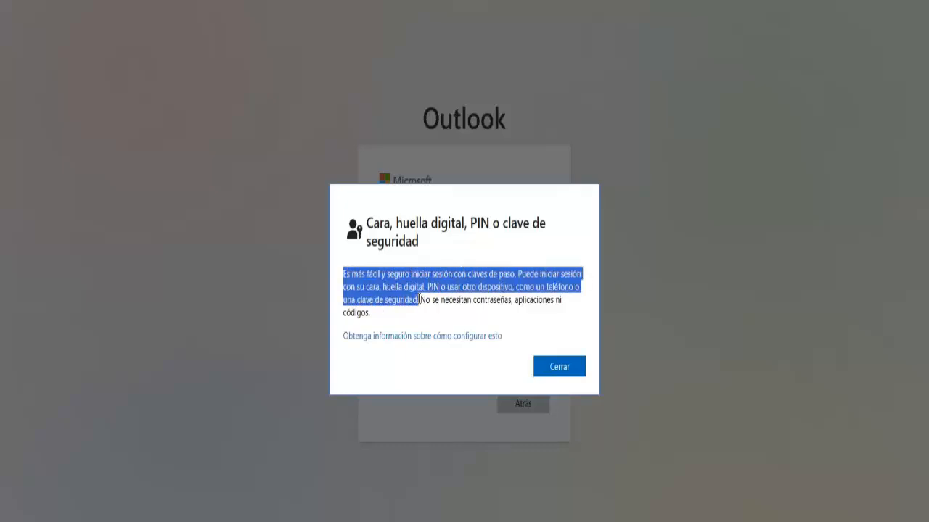
left_click(386, 314)
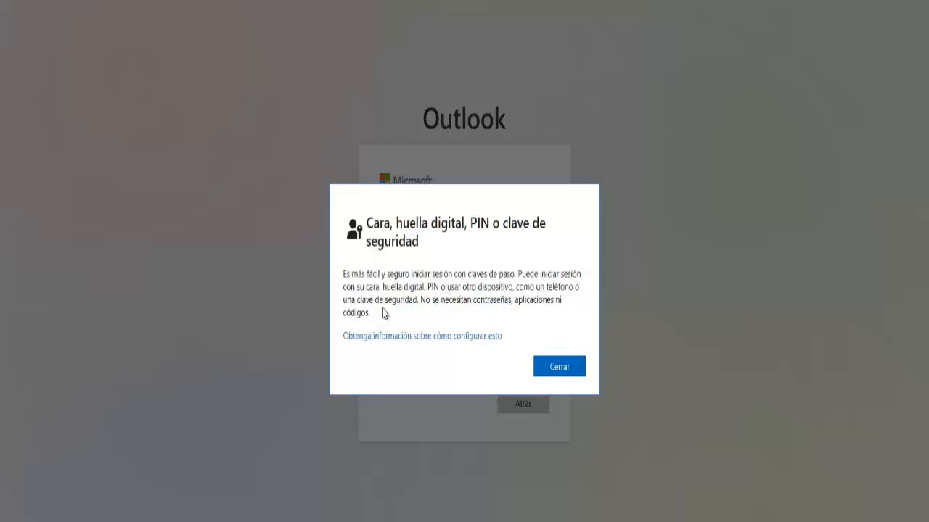
mouse_move(572, 359)
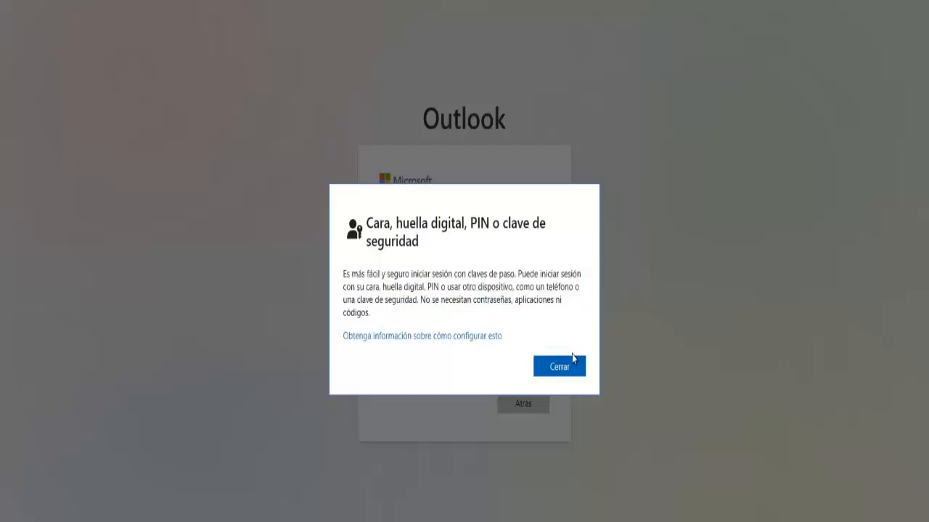
left_click(559, 366)
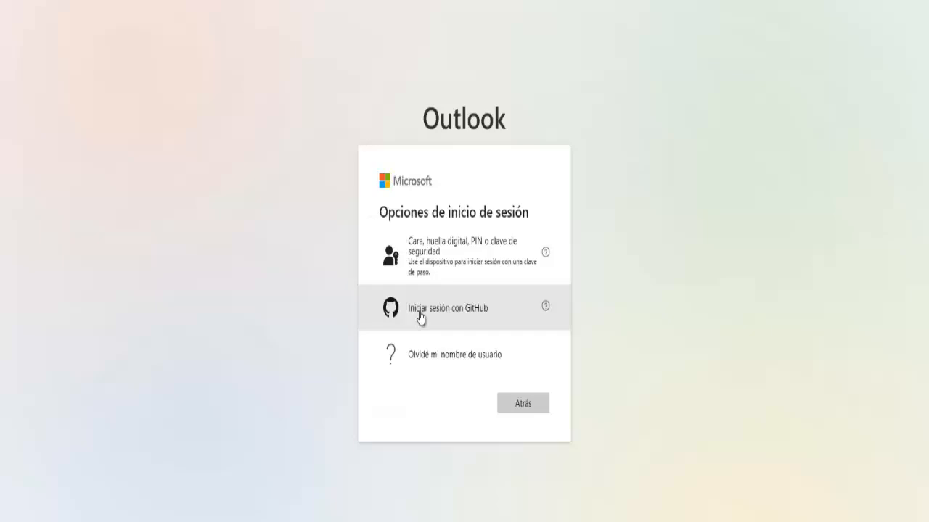
left_click(446, 308)
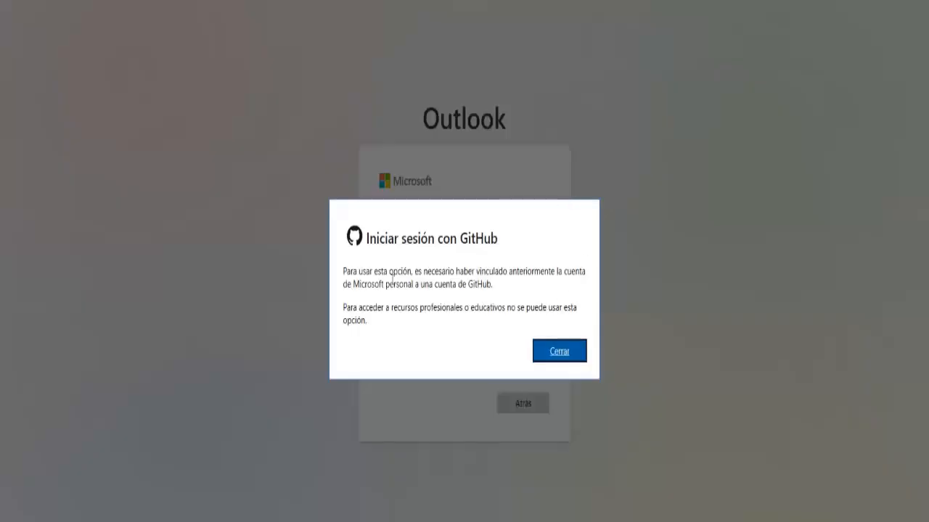
left_click_drag(342, 271, 486, 272)
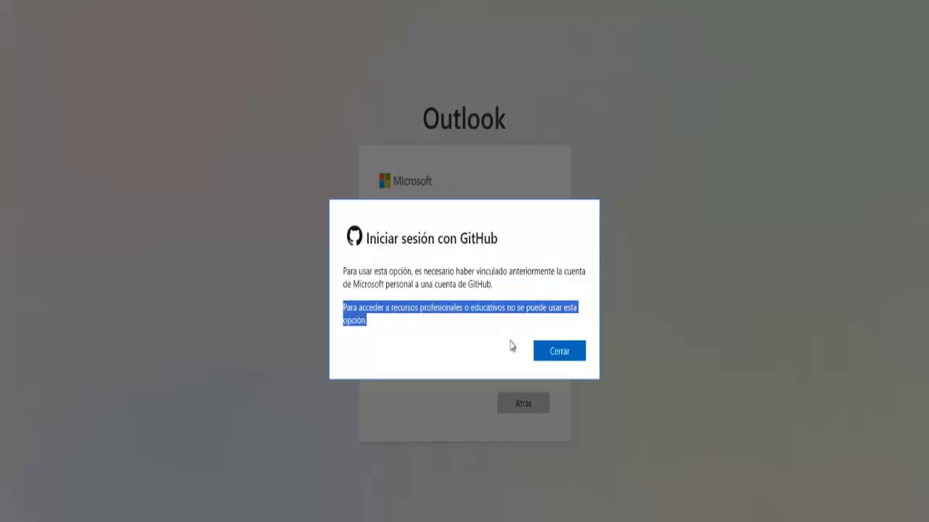
left_click(558, 349)
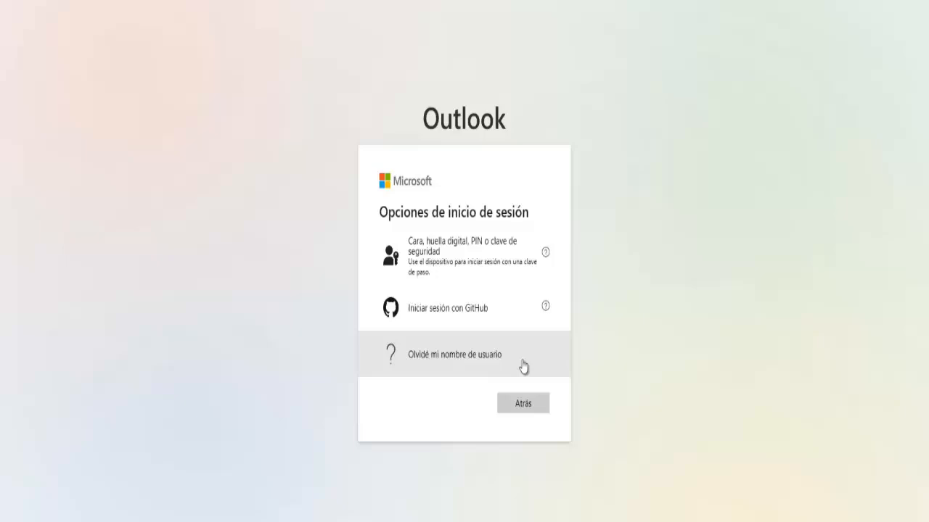
View the forgotten-username recovery page, read its instructions, and cancel back to the sign-in form
left_click(456, 354)
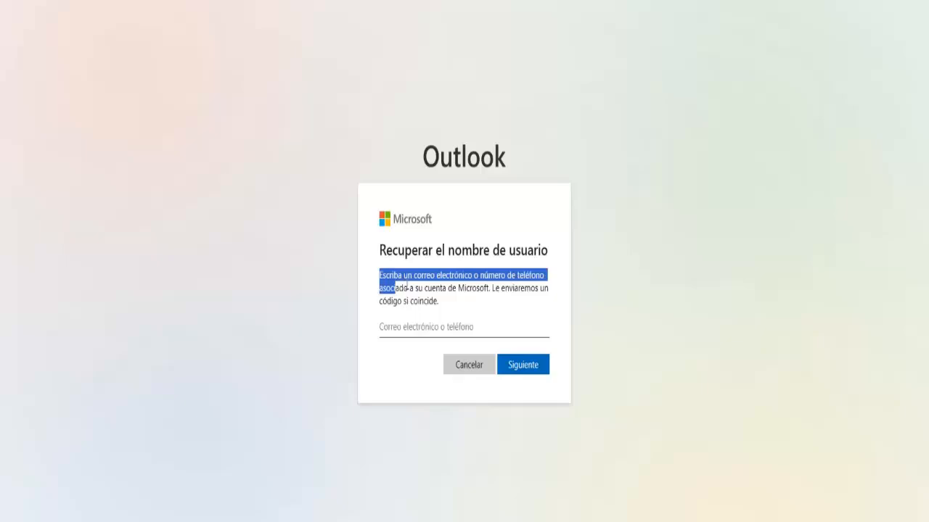
left_click_drag(391, 287, 534, 287)
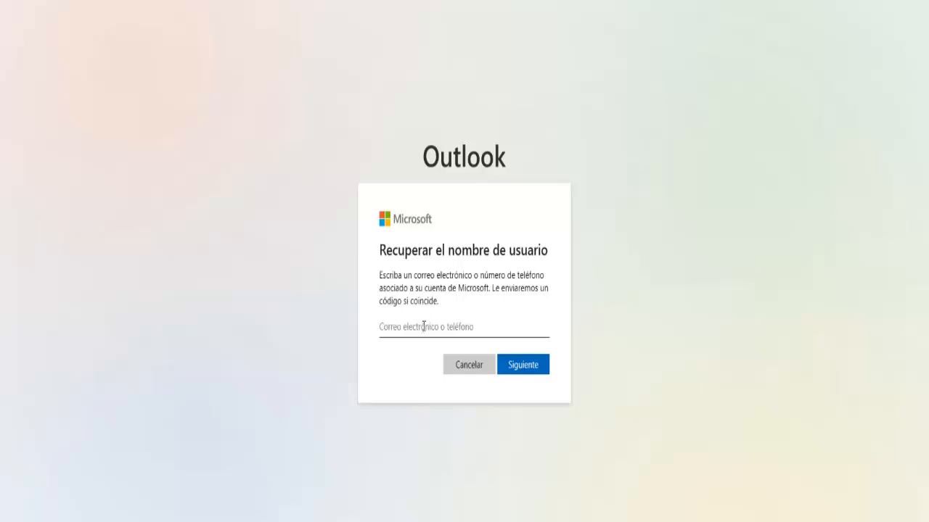
mouse_move(447, 375)
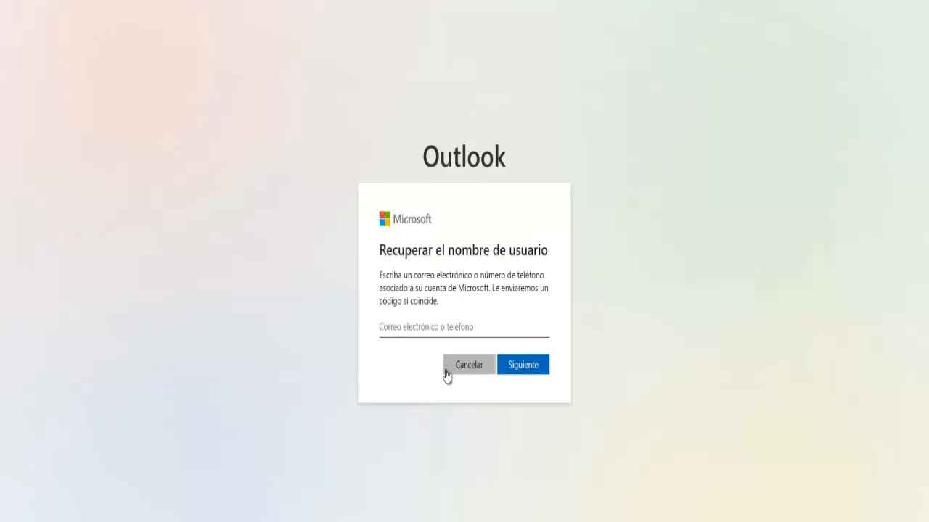
left_click(467, 364)
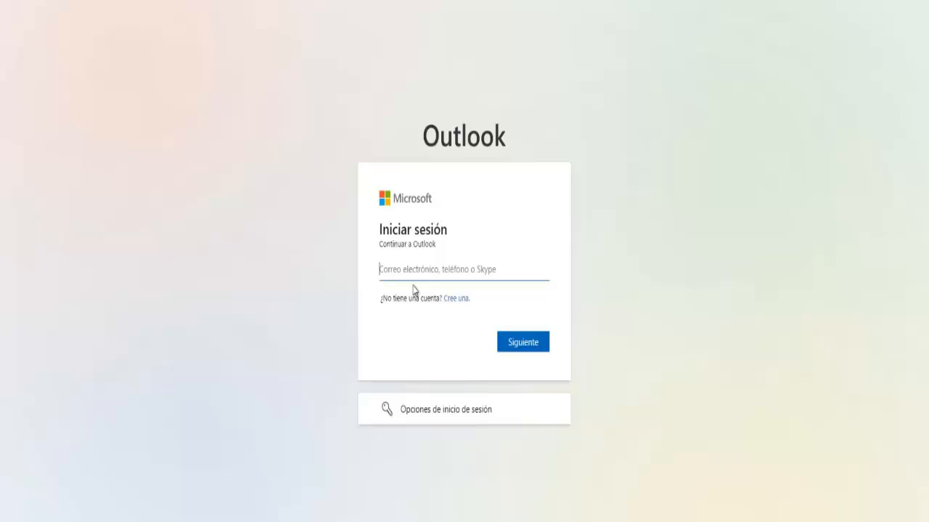
Reopen the alternative sign-in options list via Opciones de inicio de sesión
left_click(444, 409)
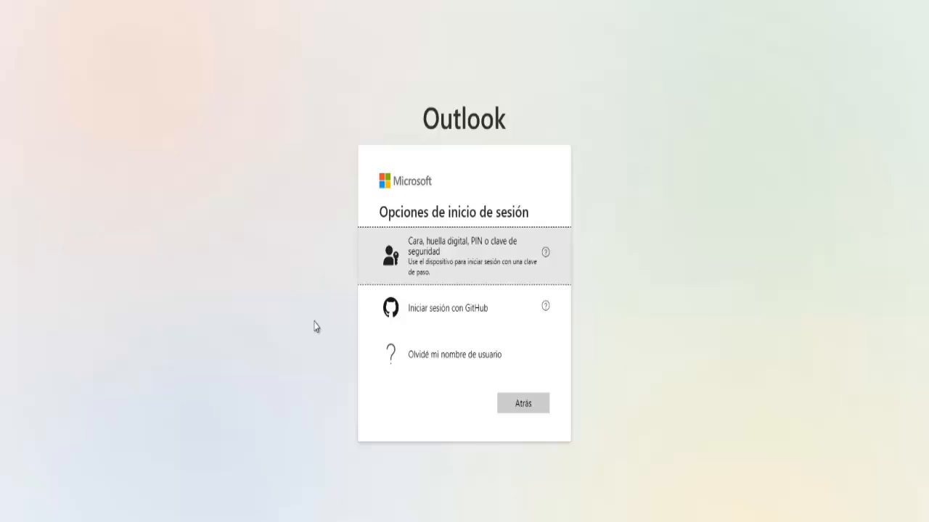
mouse_move(244, 221)
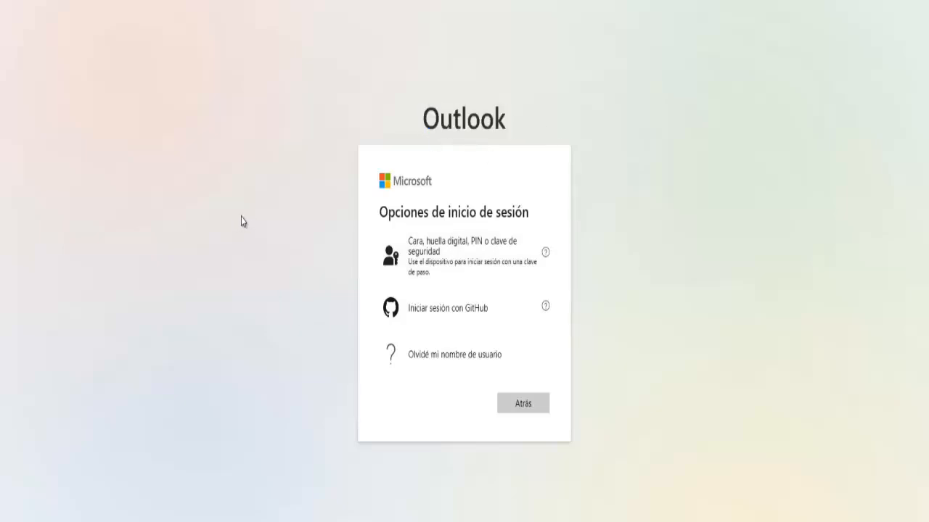